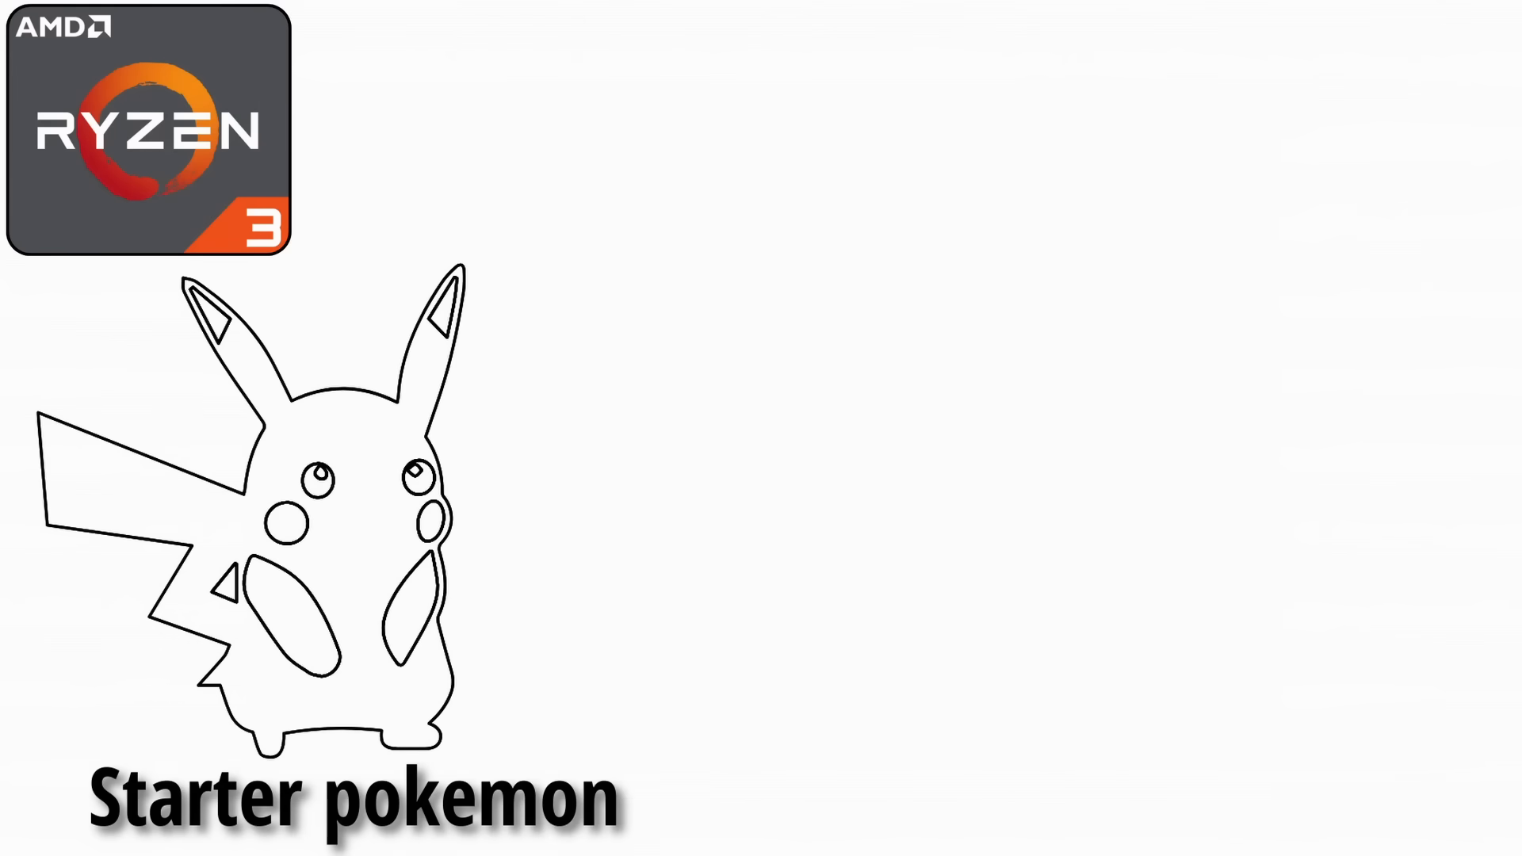
text(-Not the most powerful)
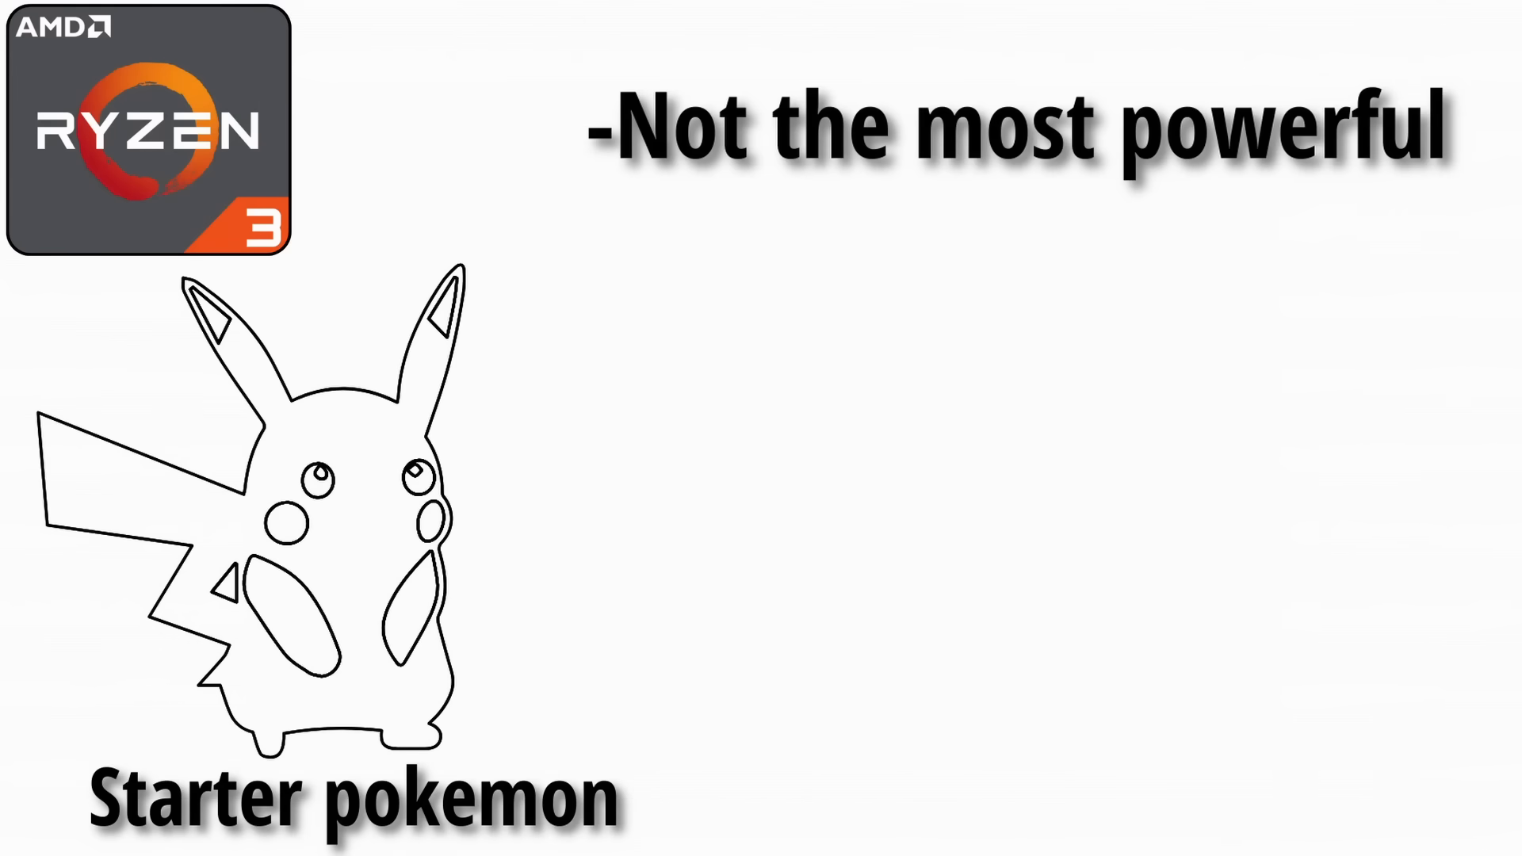